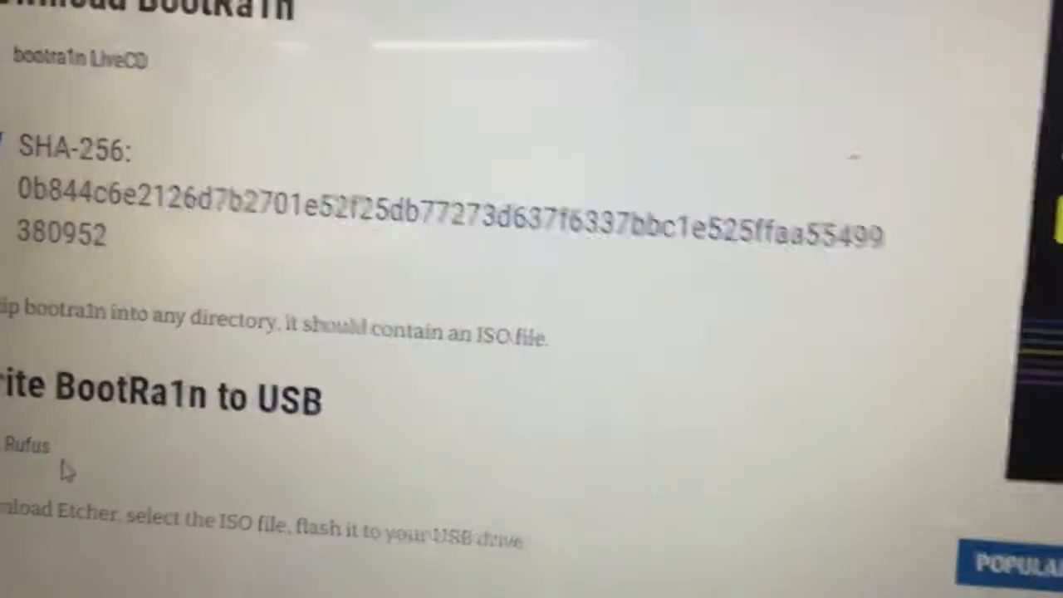
Scroll the guide's credits and follow the github.com/foxlet/bootra1n link
{"action": "scroll", "scroll_direction": "down", "scroll_amount": 3}
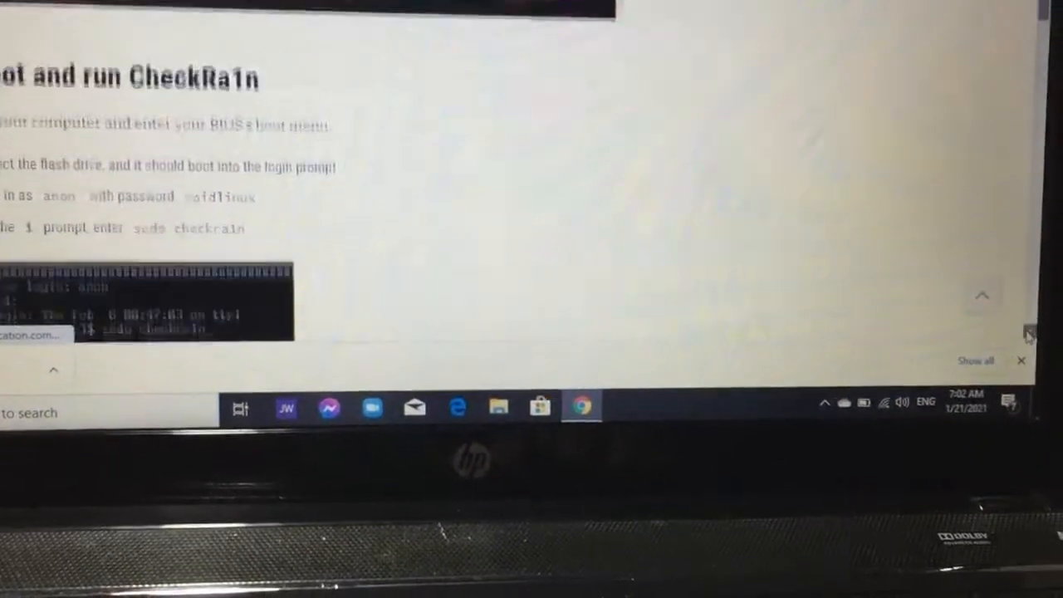
{"action": "scroll", "scroll_direction": "down", "scroll_amount": 3}
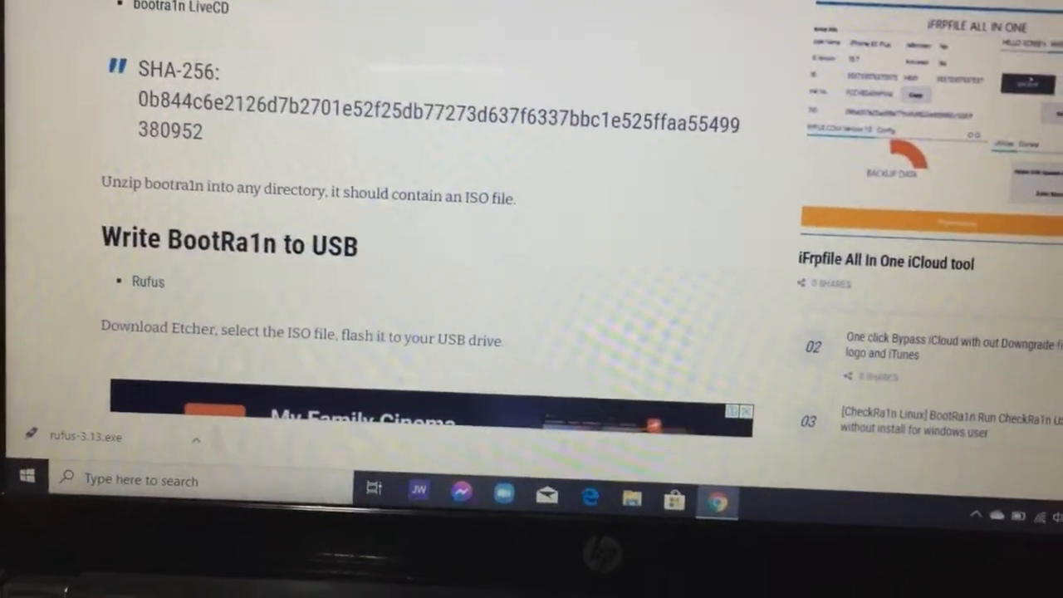
{"action": "scroll", "scroll_direction": "down", "scroll_amount": 3}
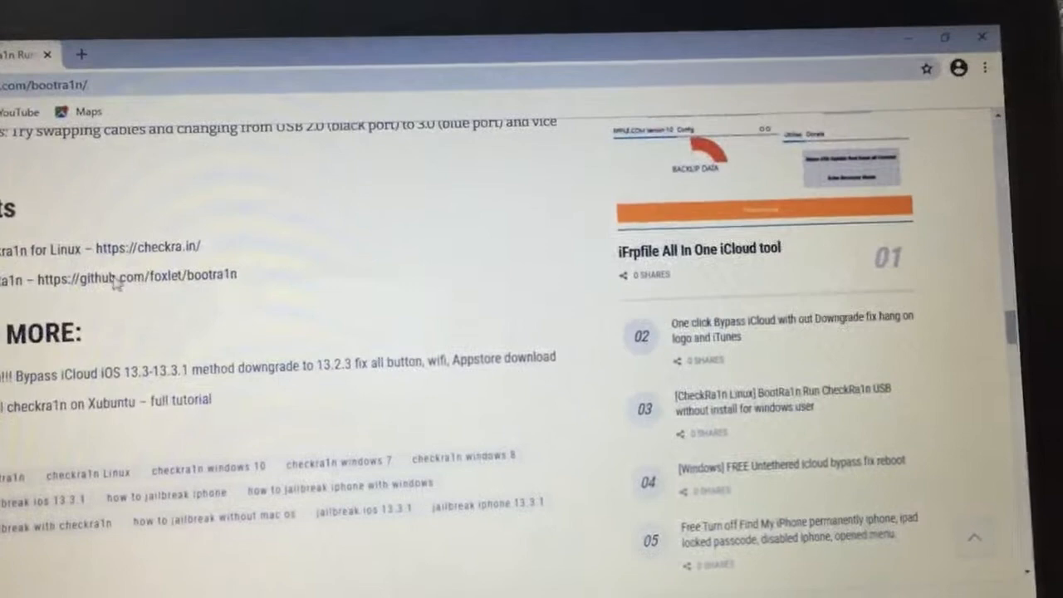
{"action": "left_click", "coordinate": [142, 274]}
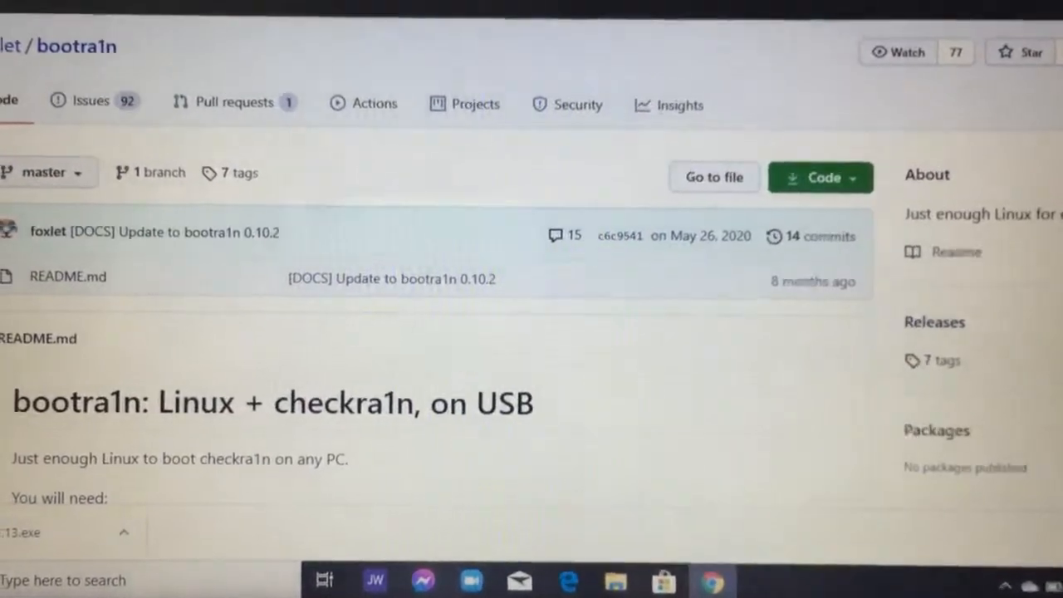
Browse the bootra1n README covering LiveCD downloads, checksums and Rufus instructions
{"action": "scroll", "scroll_direction": "down", "scroll_amount": 3}
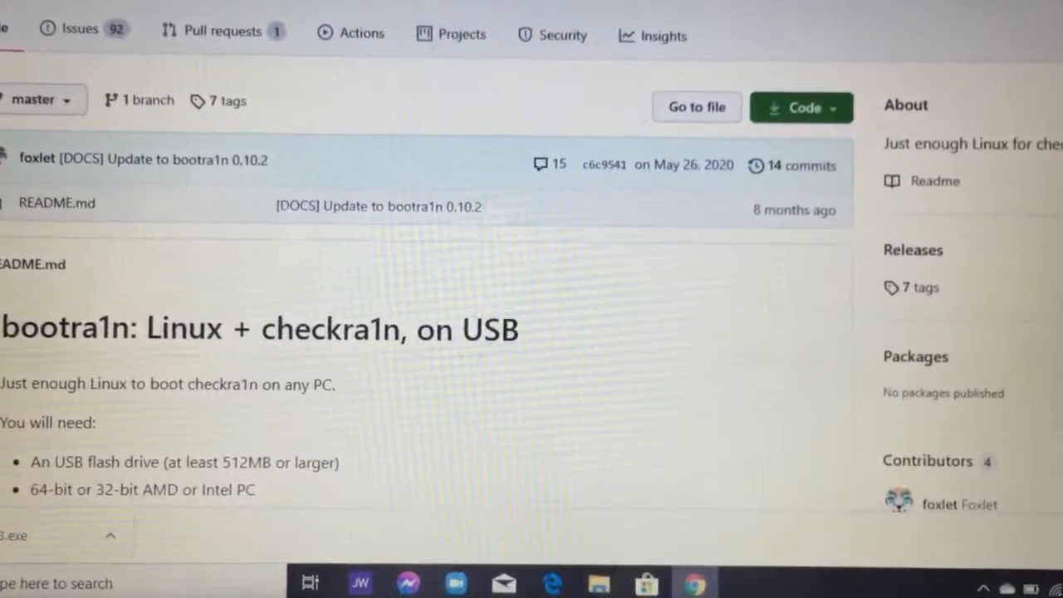
{"action": "scroll", "scroll_direction": "down", "scroll_amount": 3}
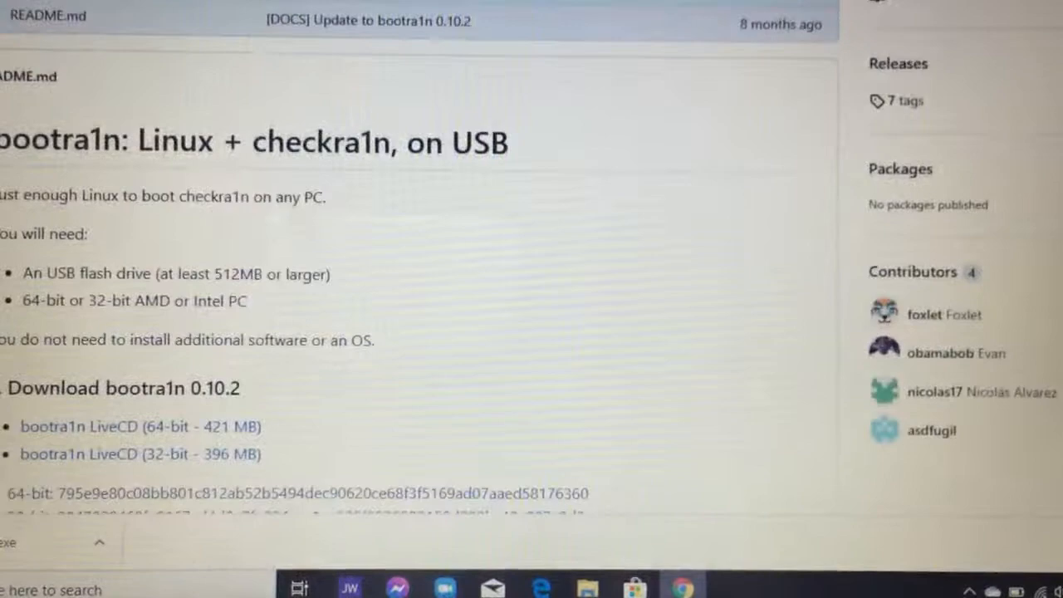
{"action": "scroll", "scroll_direction": "down", "scroll_amount": 3}
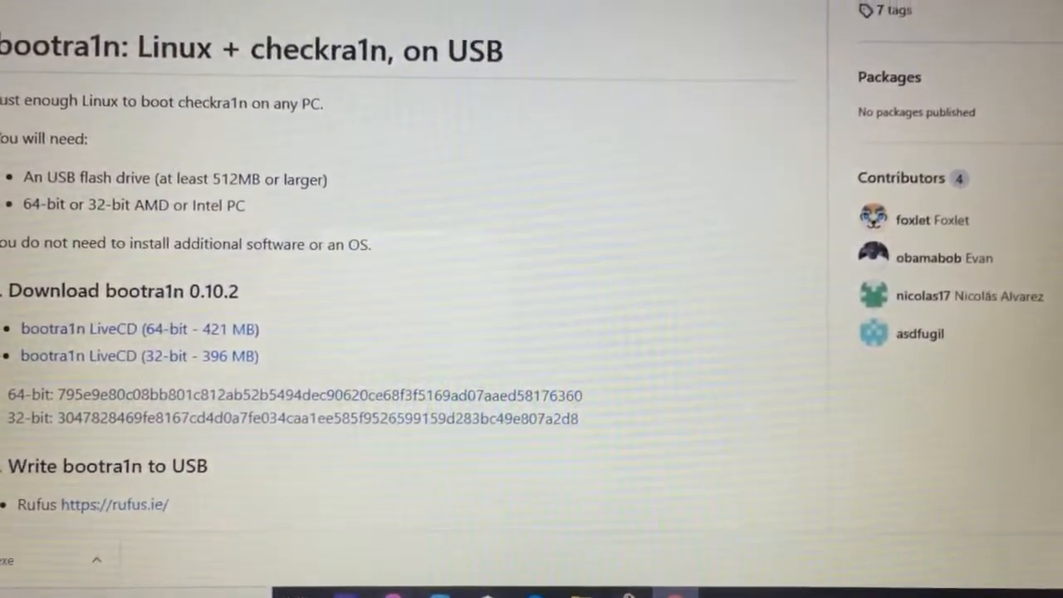
{"action": "scroll", "scroll_direction": "down", "scroll_amount": 3}
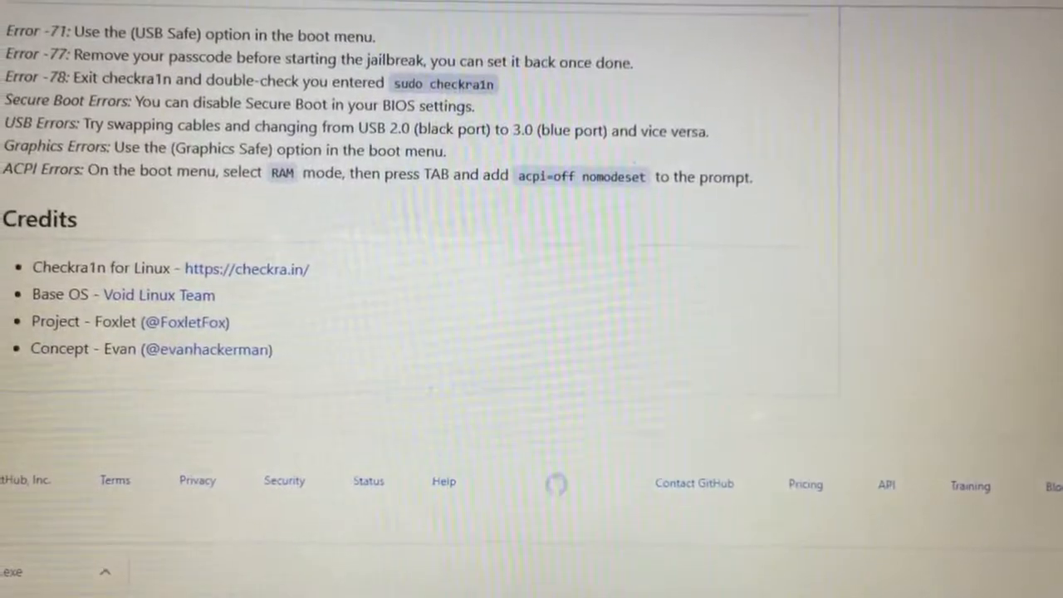
{"action": "scroll", "scroll_direction": "up", "scroll_amount": 3}
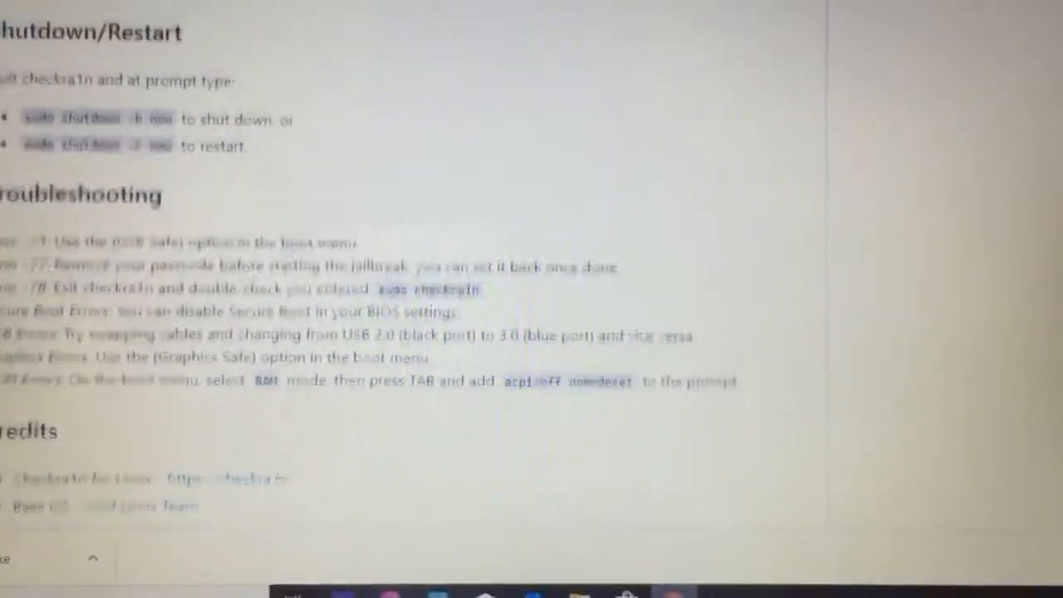
{"action": "scroll", "scroll_direction": "up", "scroll_amount": 3}
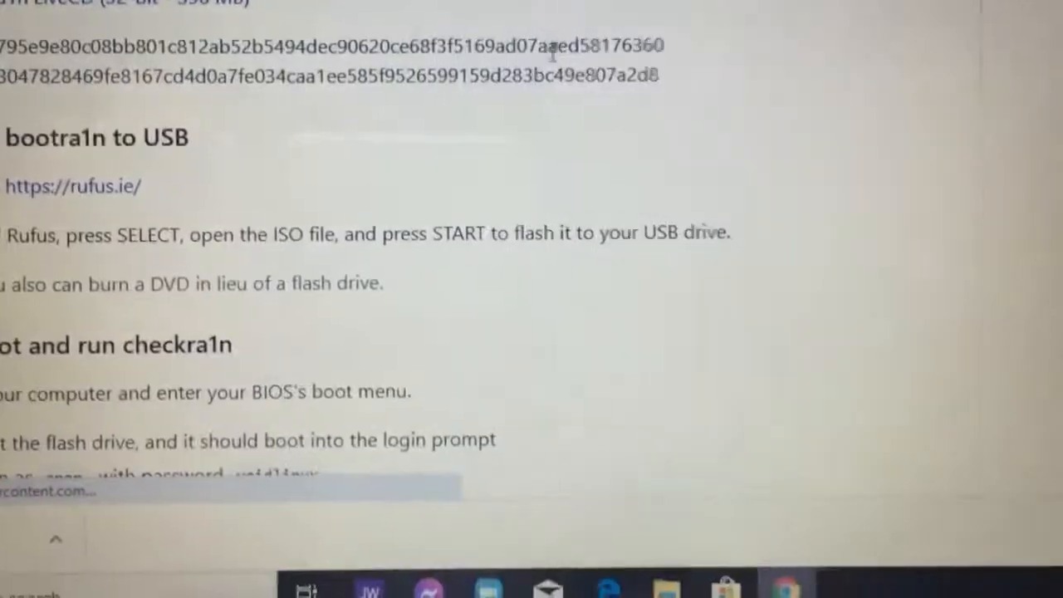
Scroll the README to the bootra1n LiveCD (32-bit) download and reboot-and-run-checkra1n steps
{"action": "scroll", "scroll_direction": "down", "scroll_amount": 3}
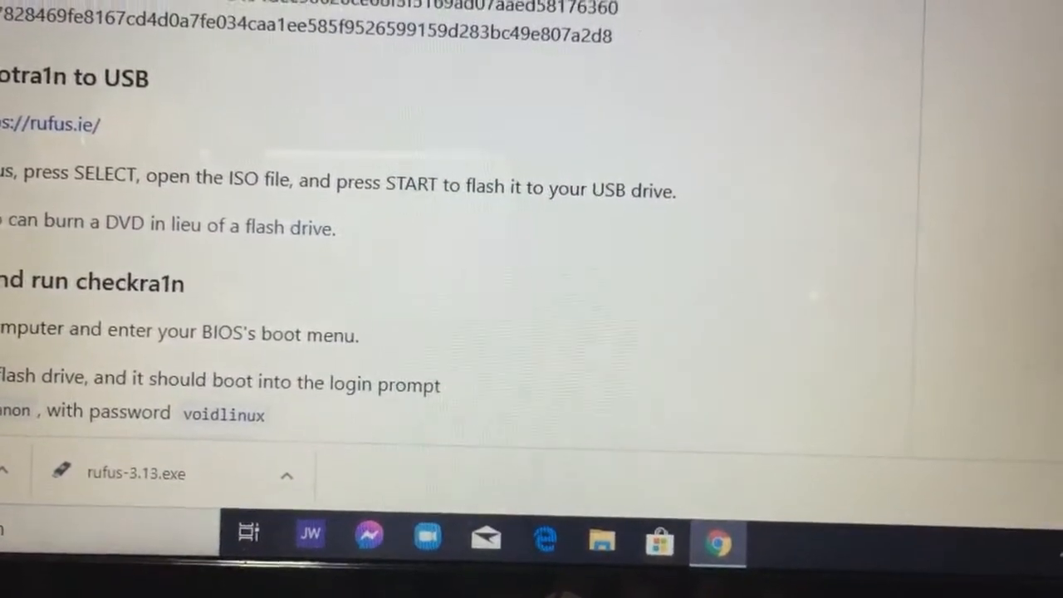
{"action": "scroll", "scroll_direction": "down", "scroll_amount": 3}
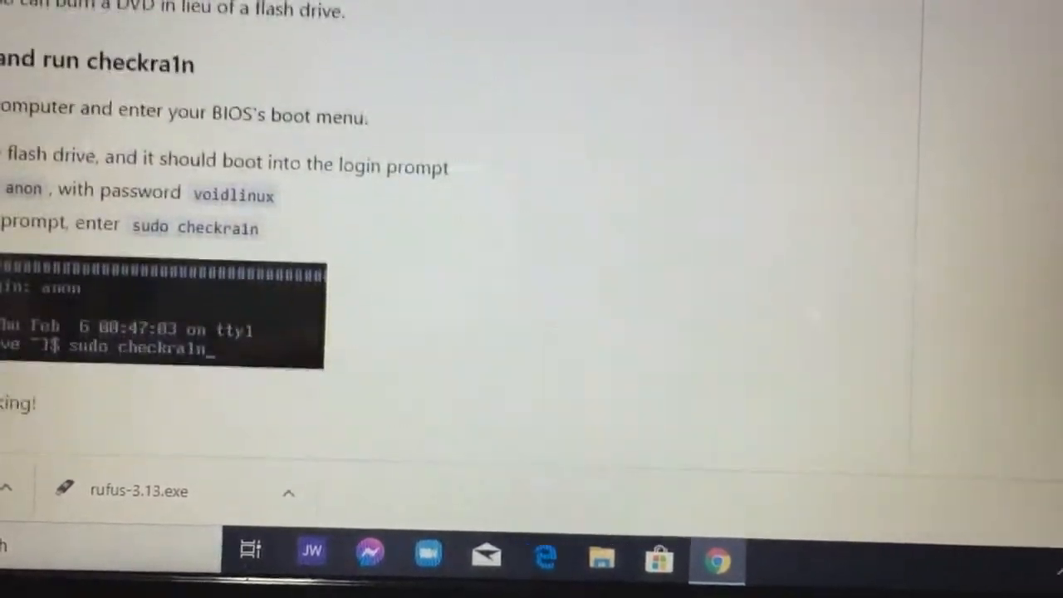
{"action": "scroll", "scroll_direction": "down", "scroll_amount": 3}
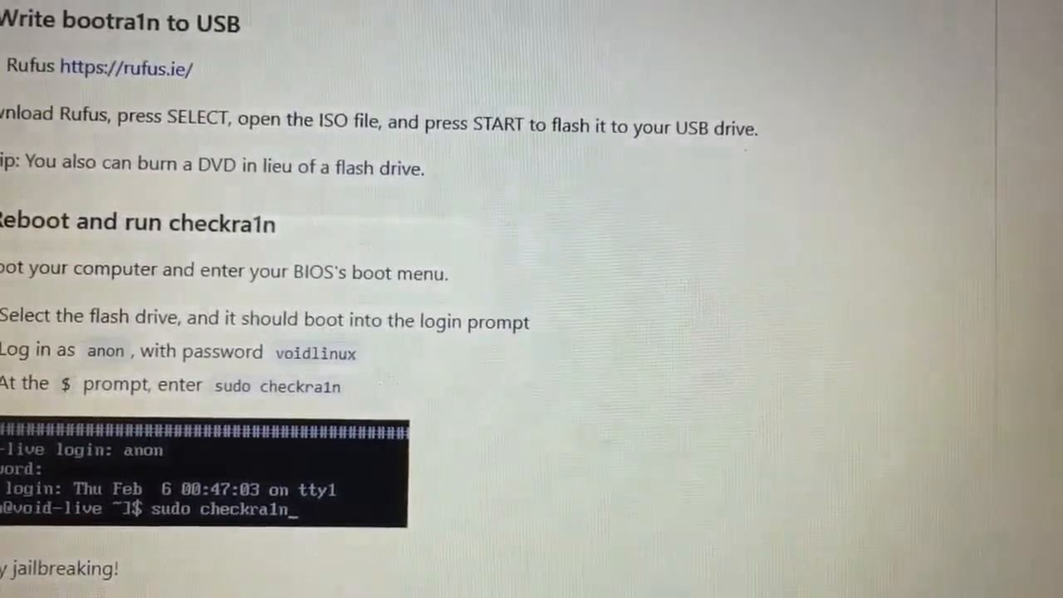
{"action": "scroll", "scroll_direction": "down", "scroll_amount": 3}
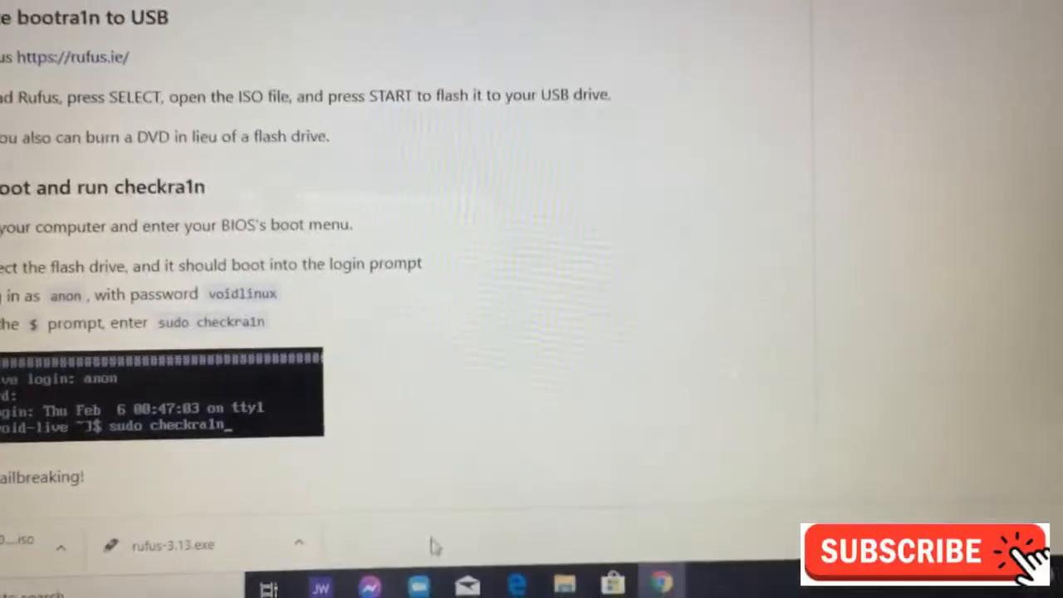
Show all of Chrome's downloads to run rufus-3.13.exe
{"action": "left_click", "coordinate": [298, 544]}
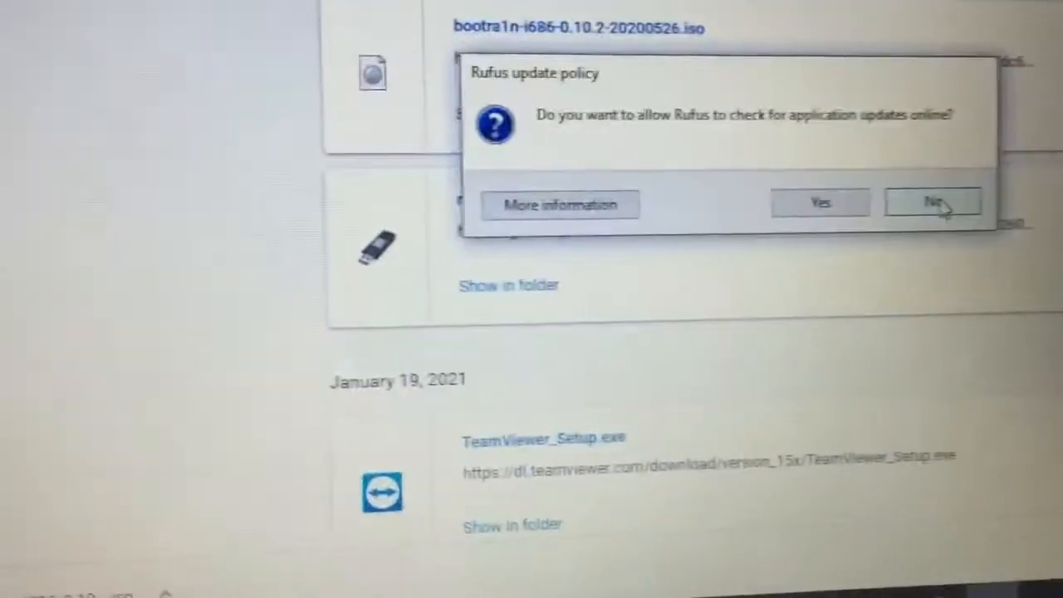
Decline Rufus's online update checks, reaching the main window with the VOID_LIVE drive
{"action": "left_click", "coordinate": [932, 204]}
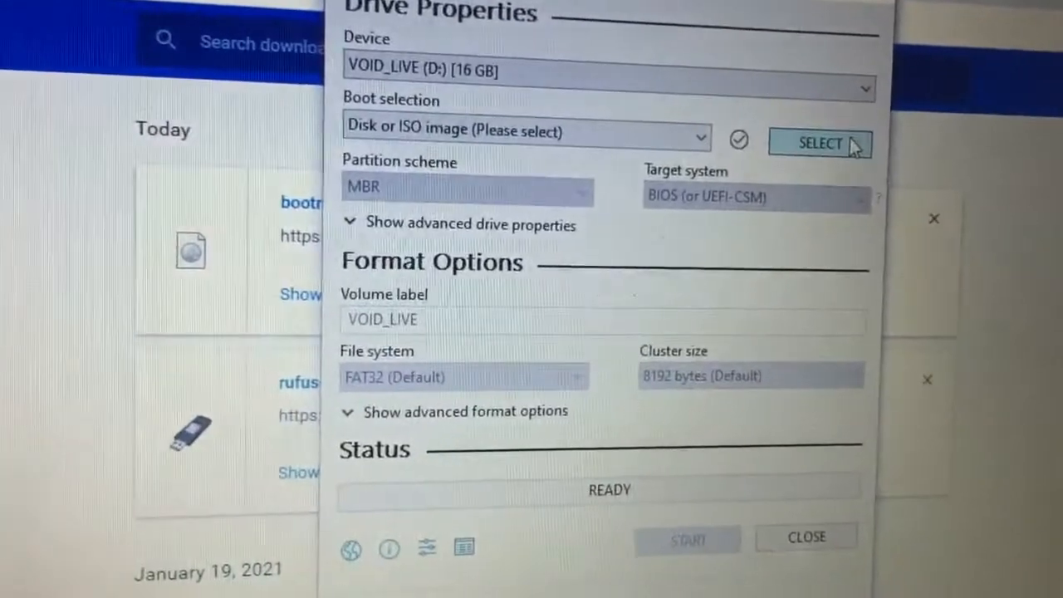
{"action": "left_click", "coordinate": [818, 143]}
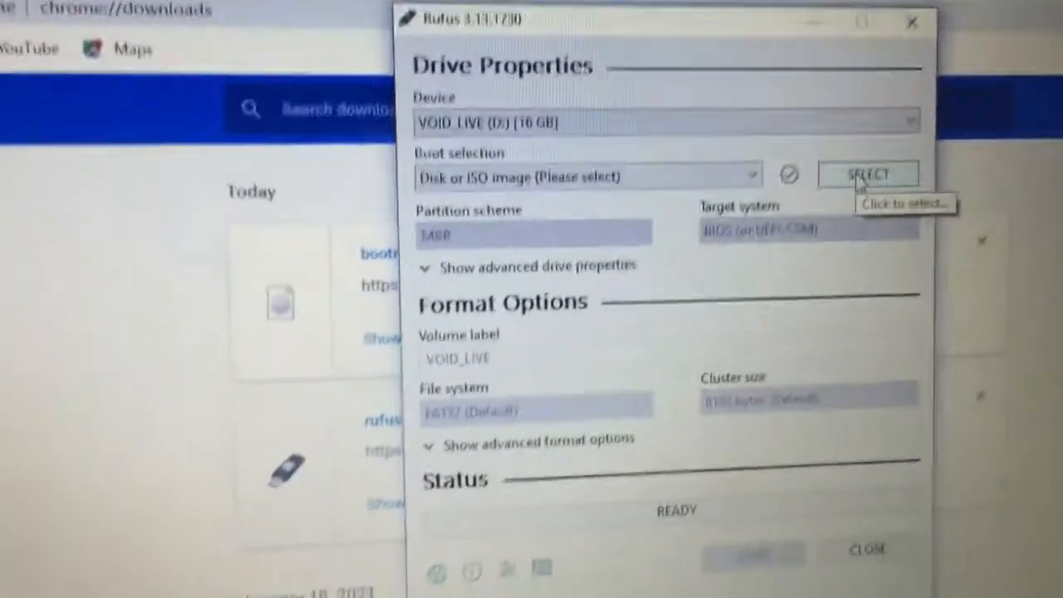
Choose the bootra1n-i686-0.10.2-20200526 ISO from Downloads in Rufus's image chooser
{"action": "left_click", "coordinate": [867, 175]}
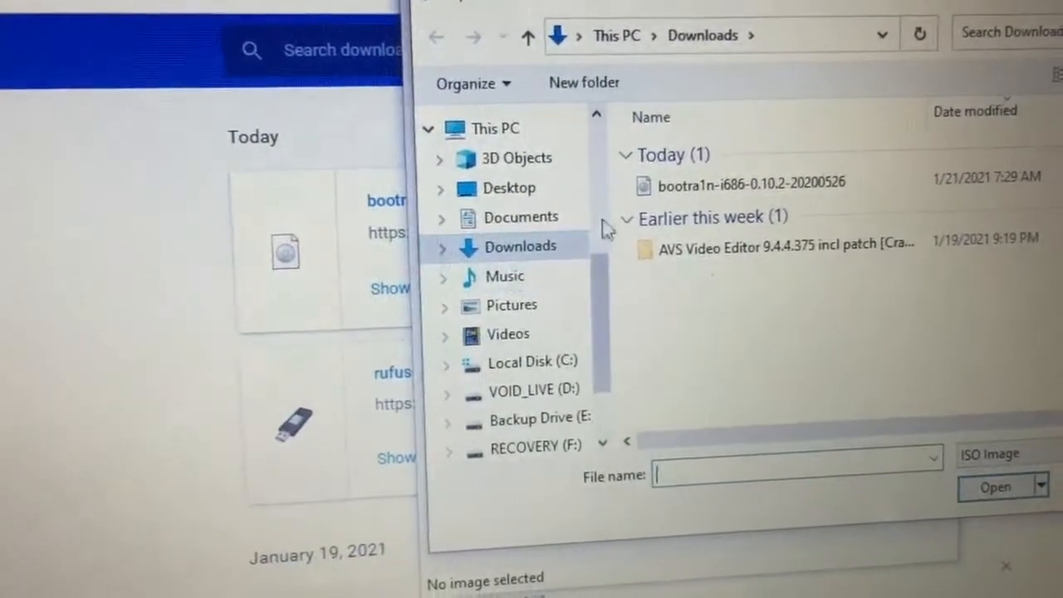
{"action": "left_click", "coordinate": [751, 182]}
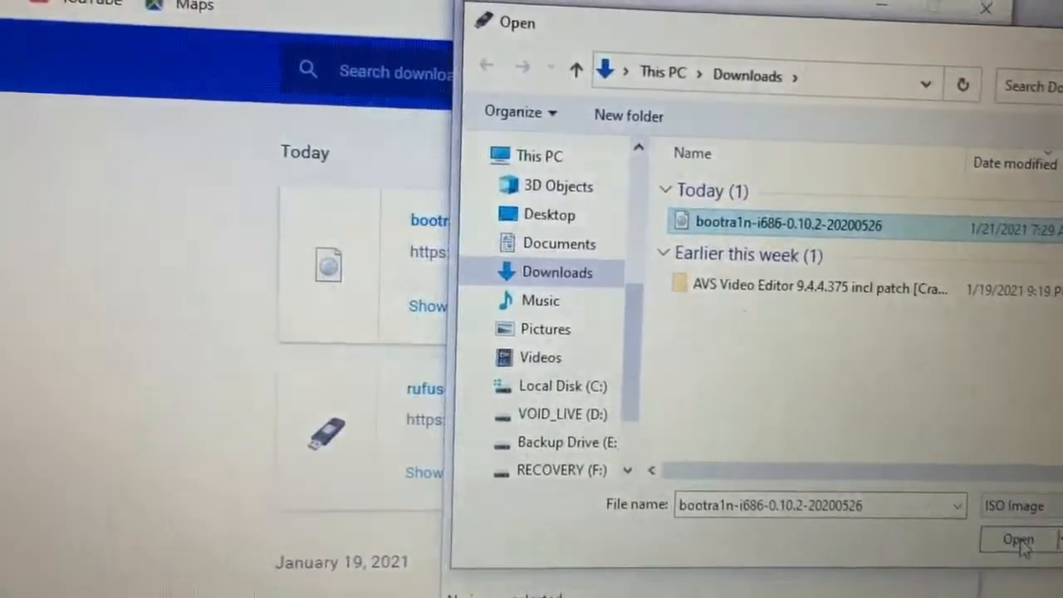
Load the bootra1n ISO as the boot image and start writing to the drive
{"action": "left_click", "coordinate": [1017, 539]}
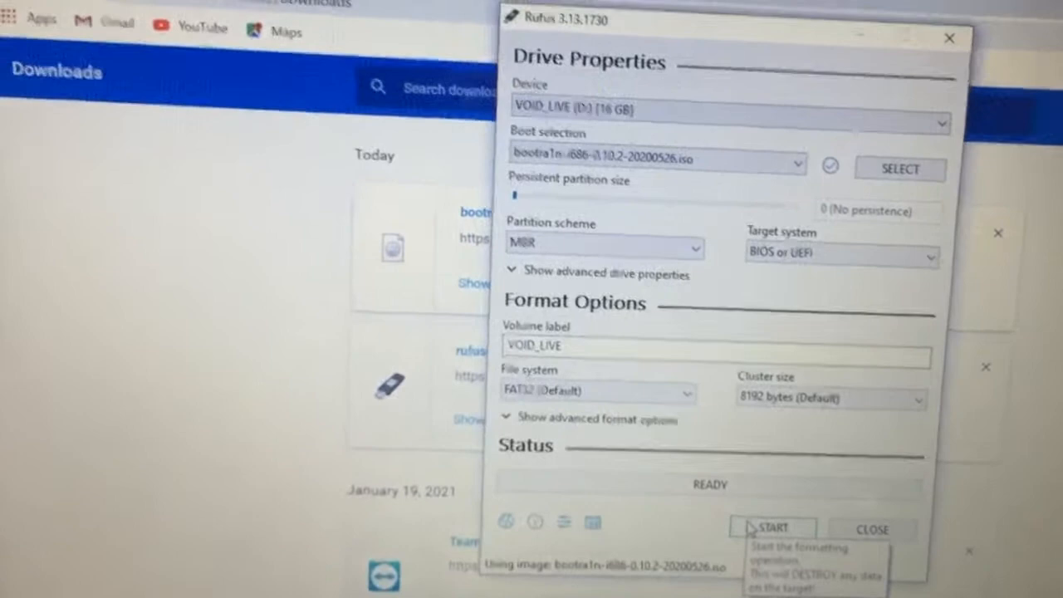
{"action": "left_click", "coordinate": [771, 528]}
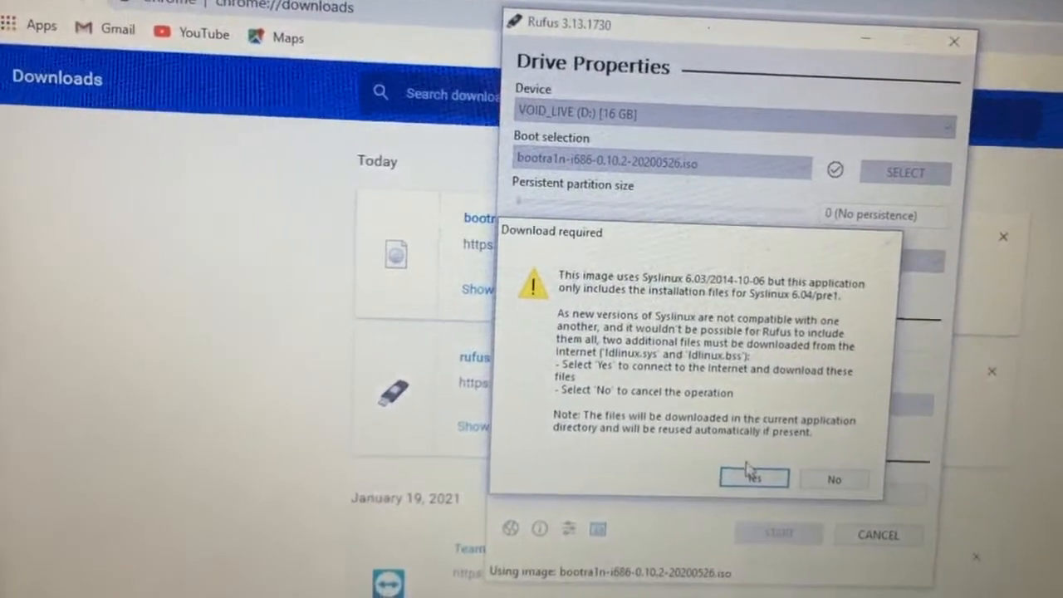
Allow the Syslinux 6.03 download, use ISO Image mode and accept erasing the drive
{"action": "left_click", "coordinate": [753, 478]}
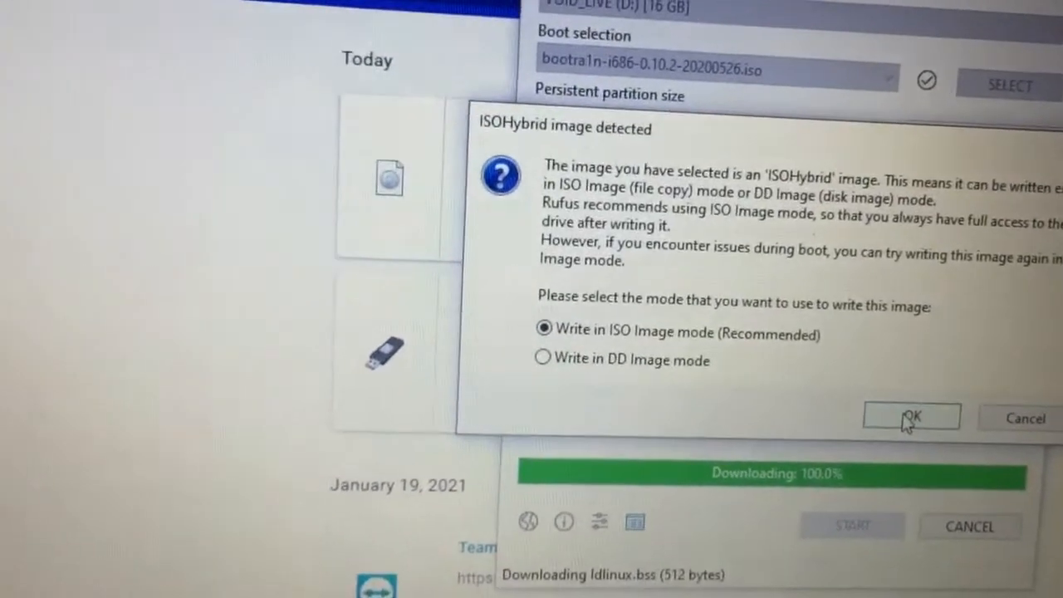
{"action": "left_click", "coordinate": [911, 417]}
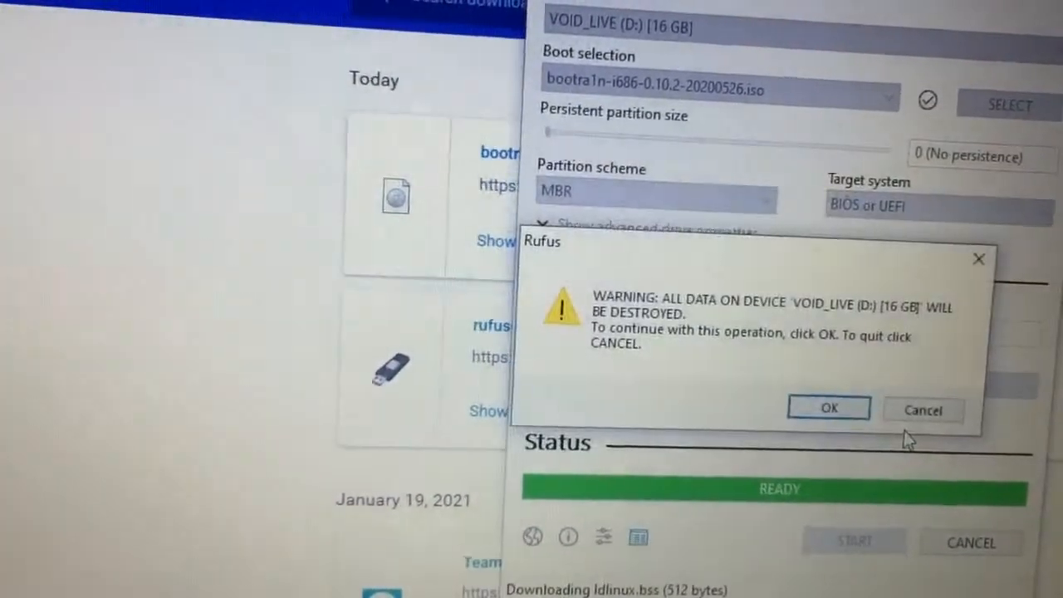
{"action": "left_click", "coordinate": [827, 408]}
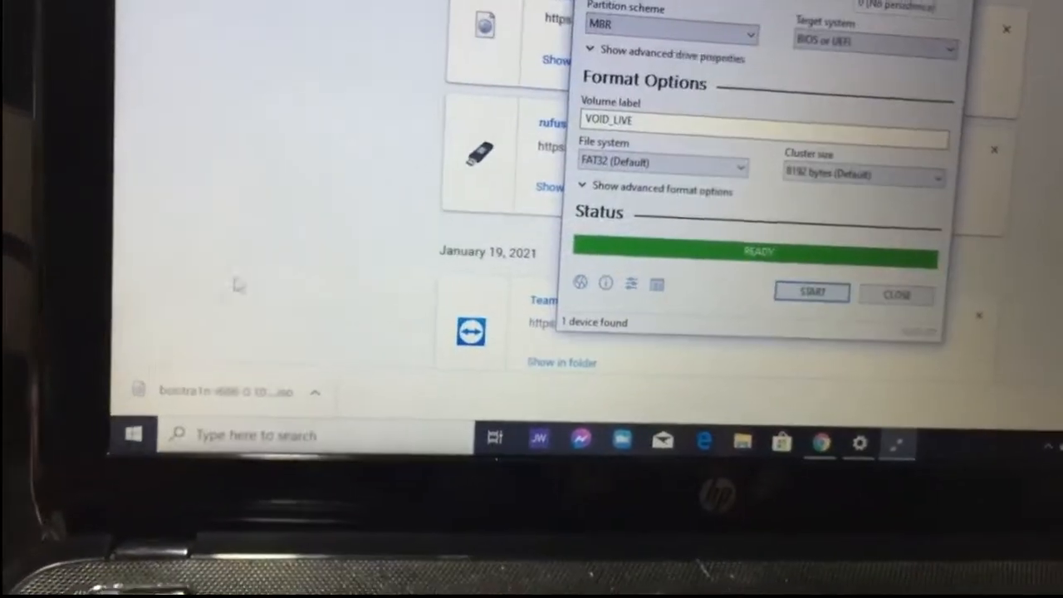
Restart Windows 10 from the Start menu's Power options
{"action": "left_click", "coordinate": [132, 435]}
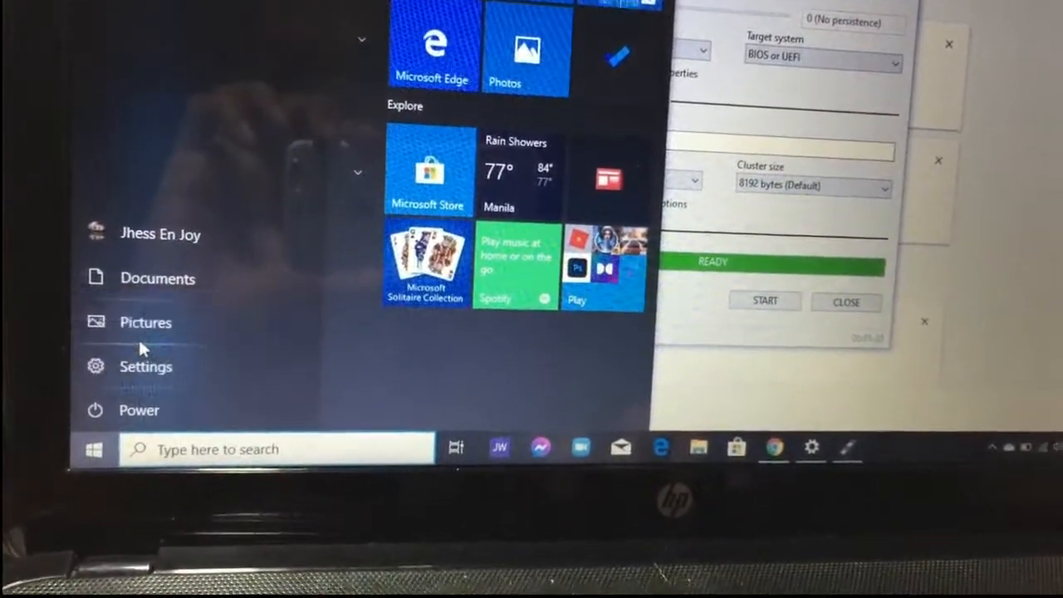
{"action": "left_click", "coordinate": [139, 410]}
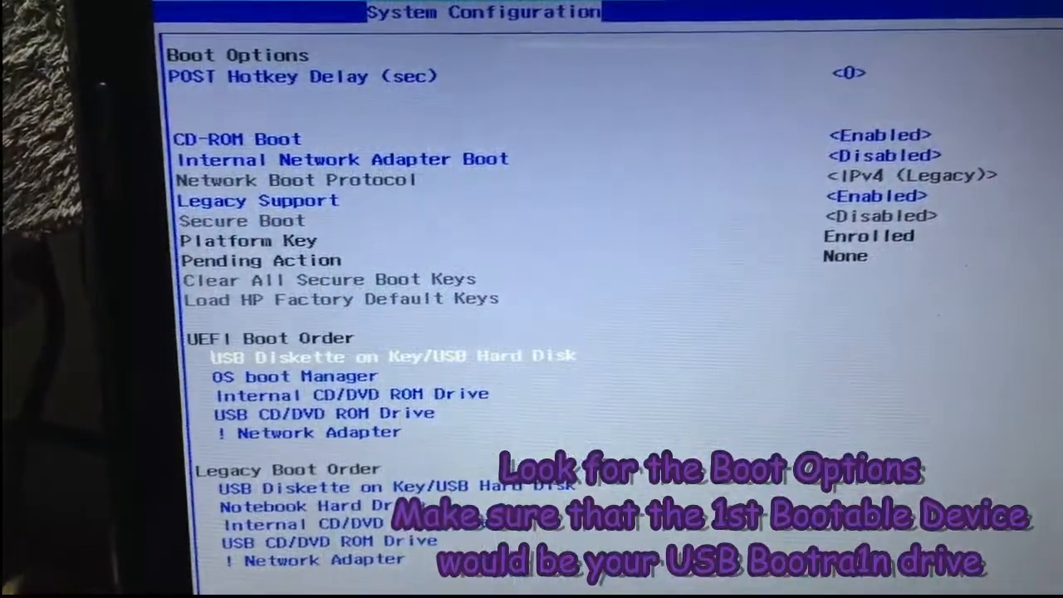
Put USB Diskette on Key/USB Hard Disk first in boot order and exit saving changes
{"action": "key", "text": "down"}
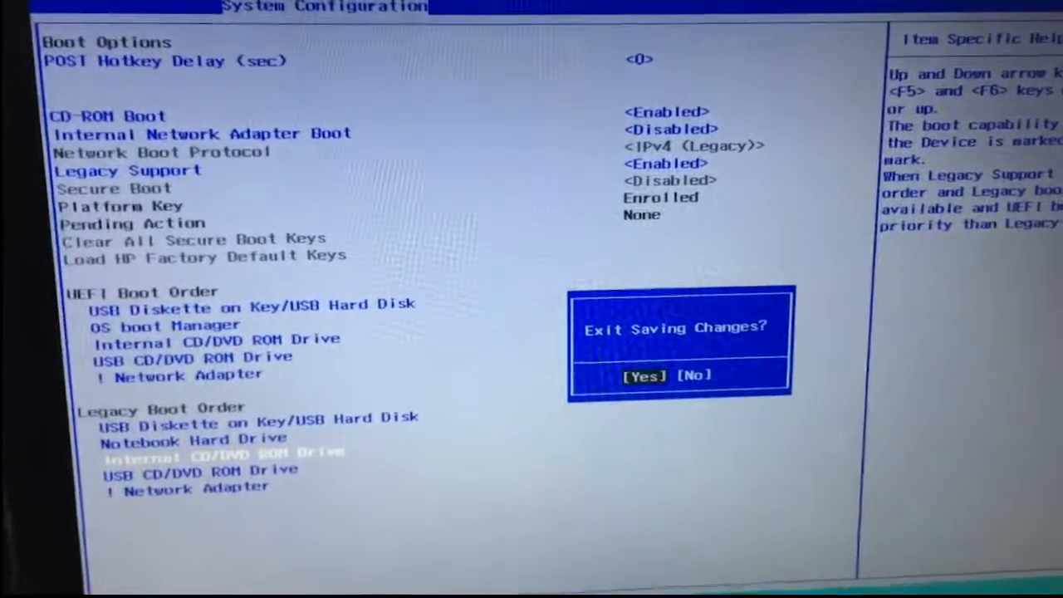
{"action": "left_click", "coordinate": [644, 374]}
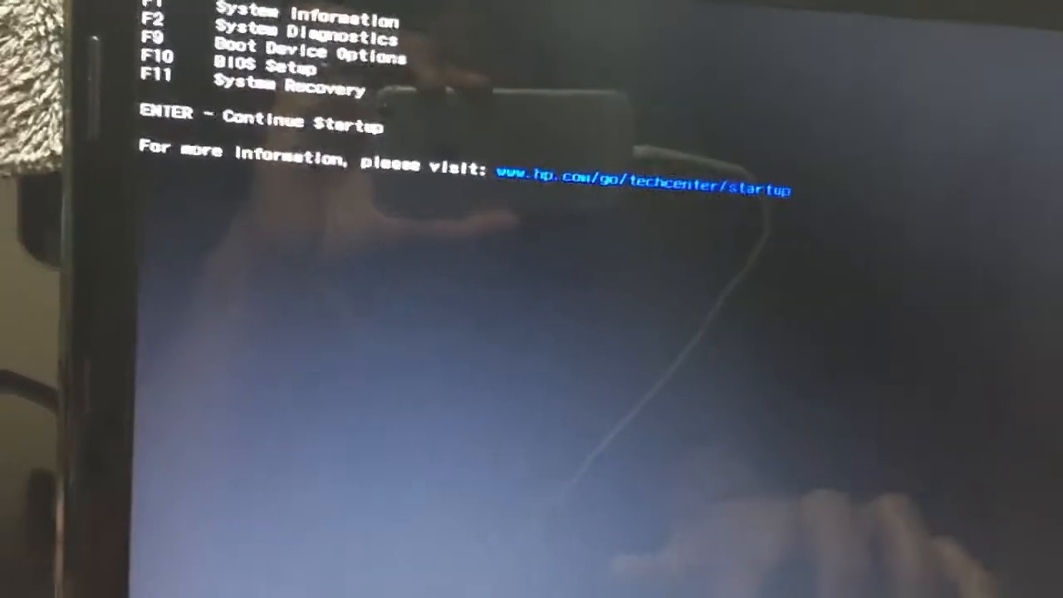
Boot from USB Hard Drive - Generic Flash Disk using the F9 Boot Device Options
{"action": "key", "text": "f9"}
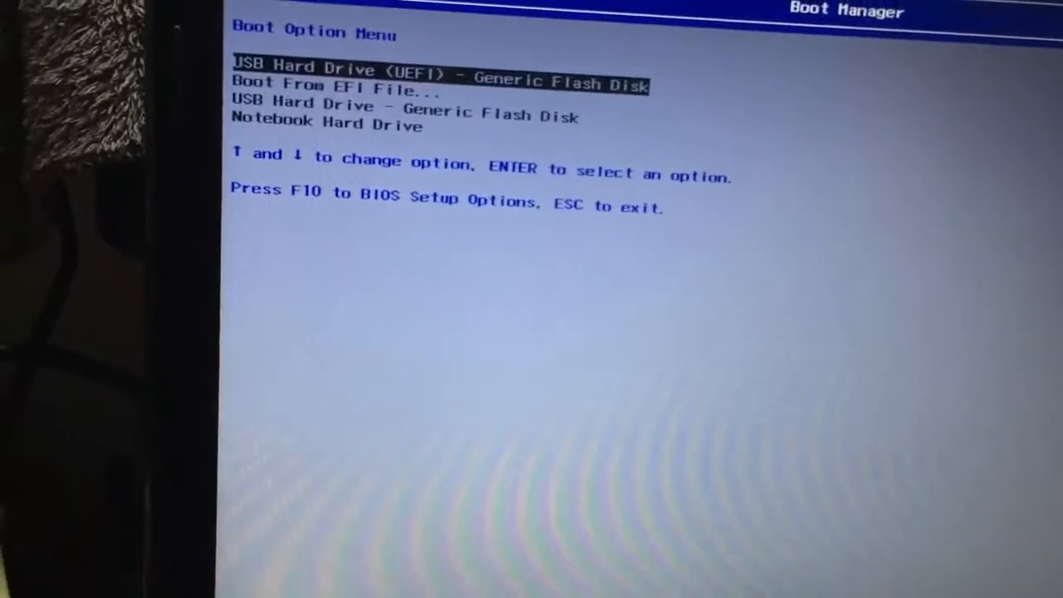
{"action": "key", "text": "Down"}
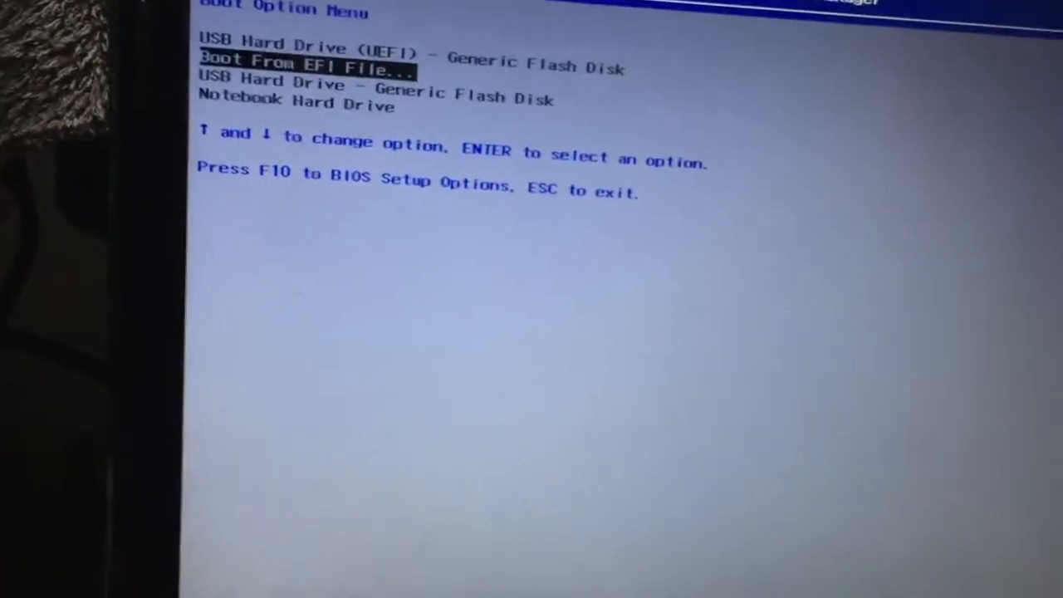
{"action": "key", "text": "Down"}
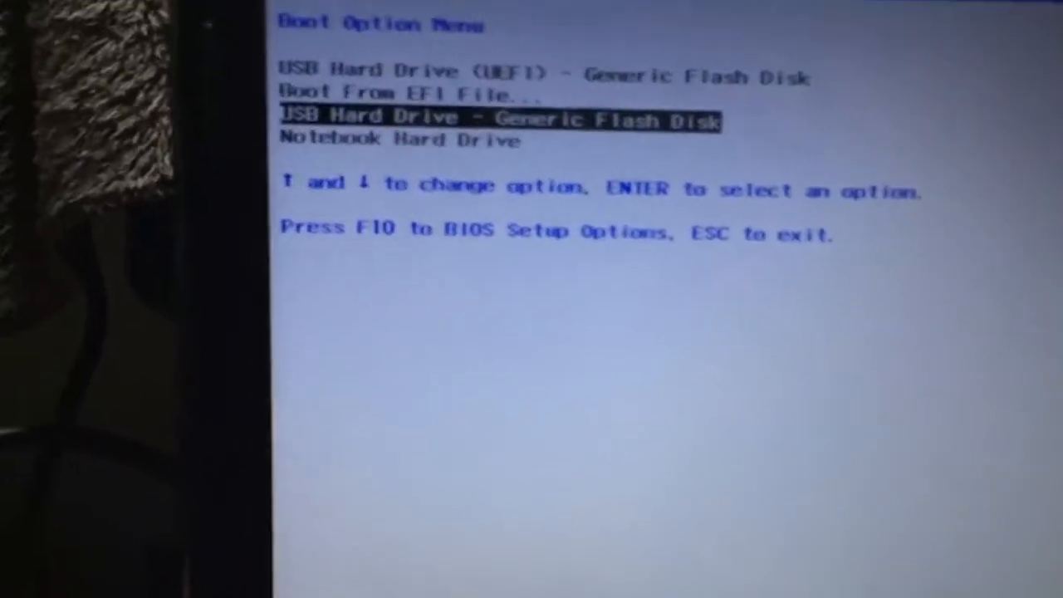
{"action": "key", "text": "Down"}
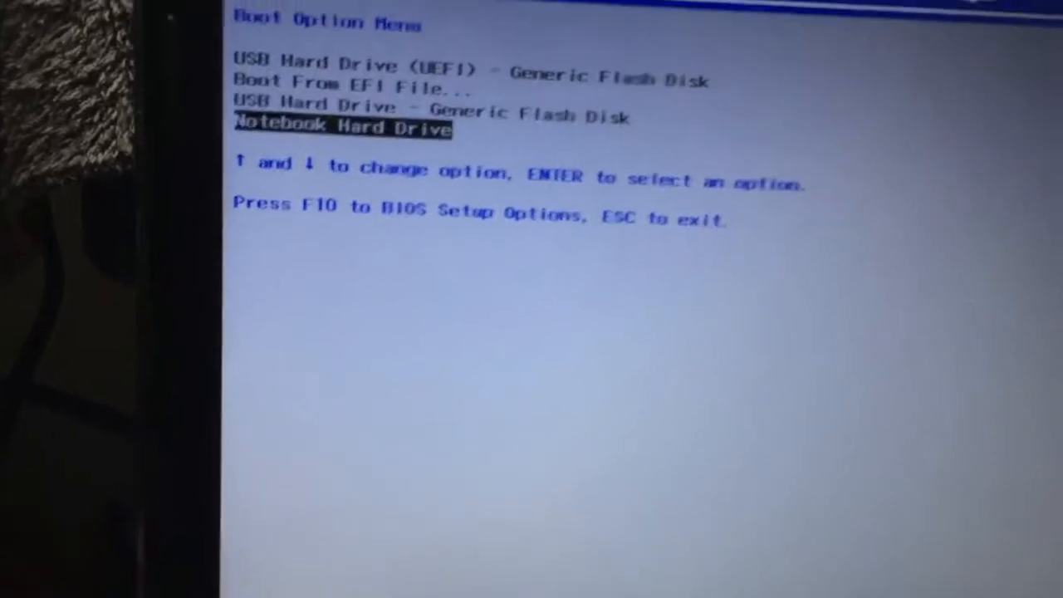
{"action": "key", "text": "Up"}
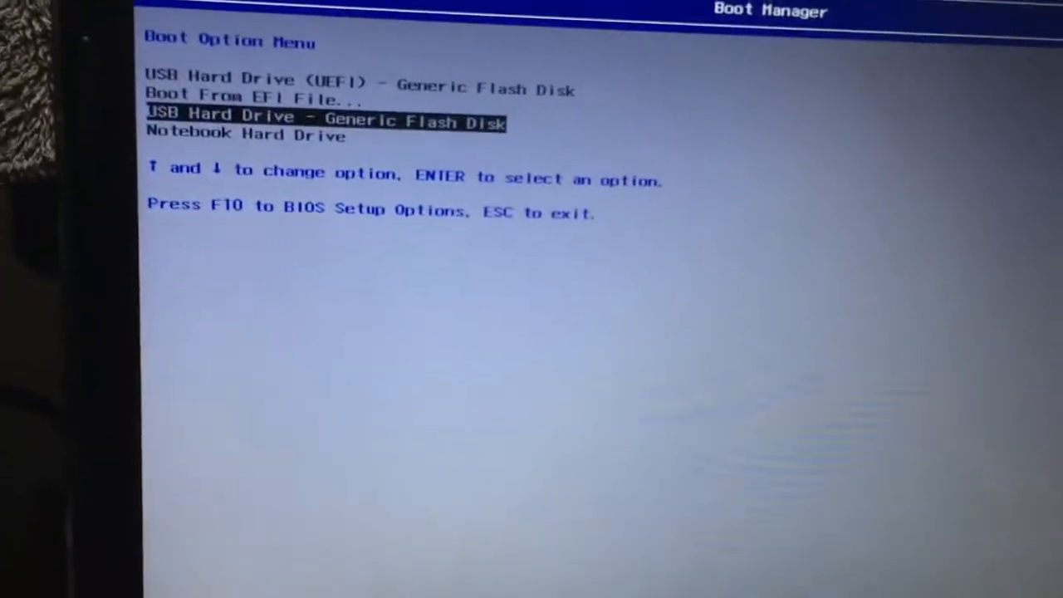
{"action": "key", "text": "enter"}
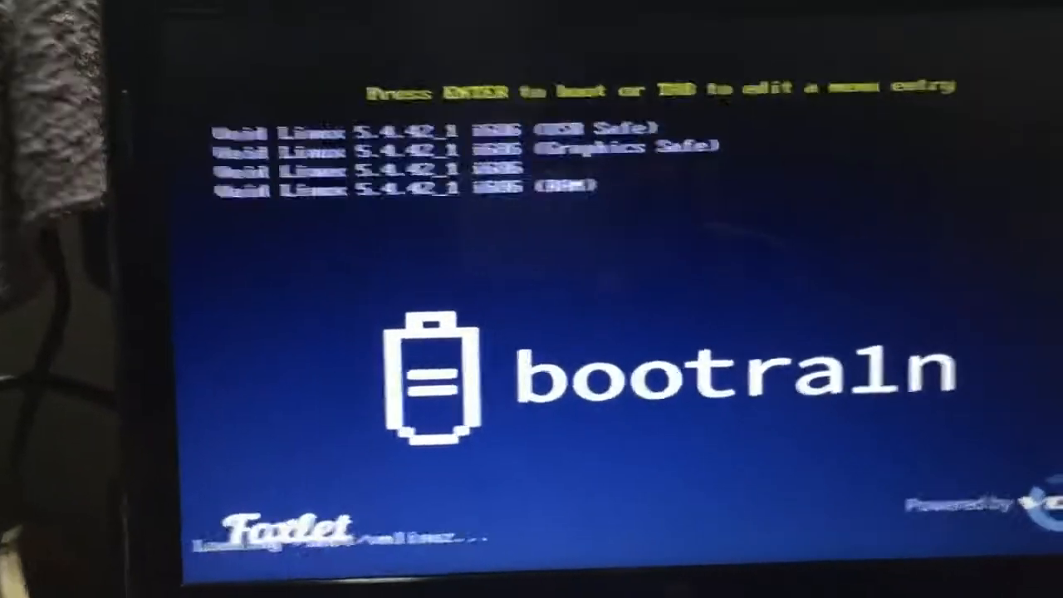
Boot the default Void Linux entry and wait for the bootra1n login prompt
{"action": "key", "text": "enter"}
{"action": "type", "text": "r"}
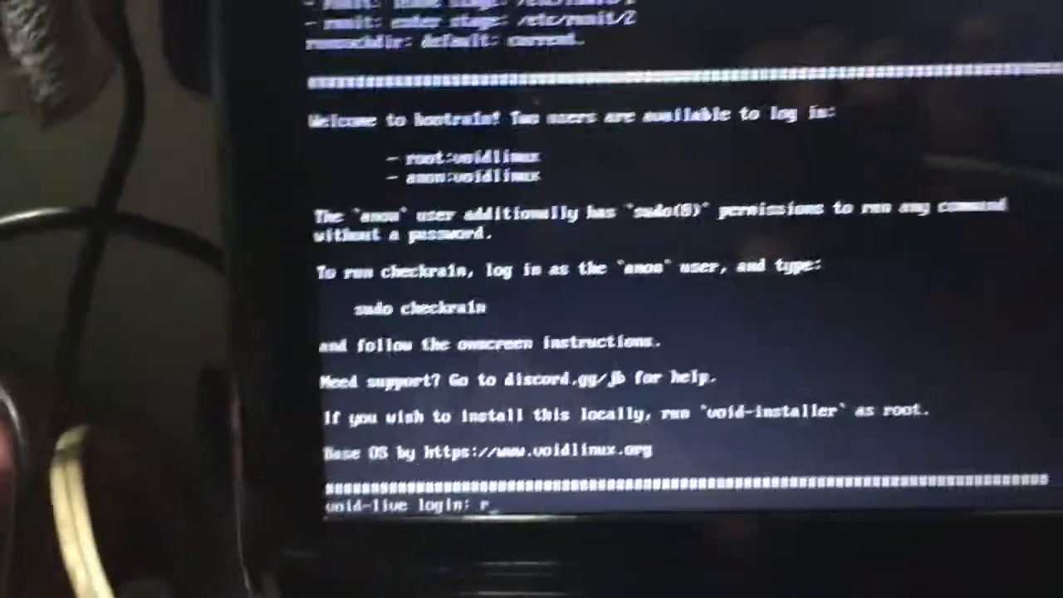
{"action": "type", "text": "oo"}
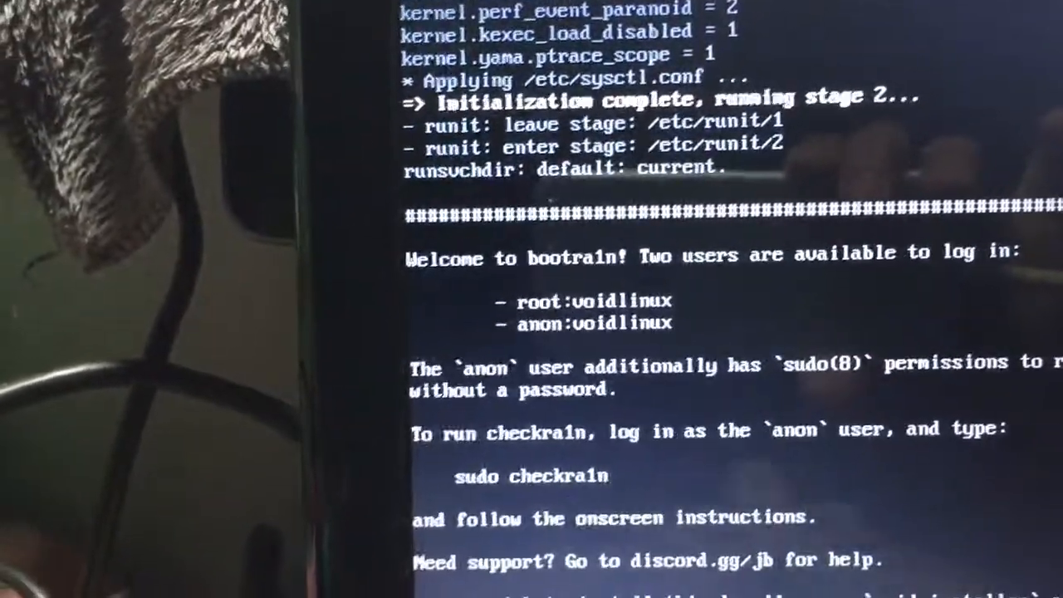
{"action": "scroll", "scroll_direction": "down", "scroll_amount": 3}
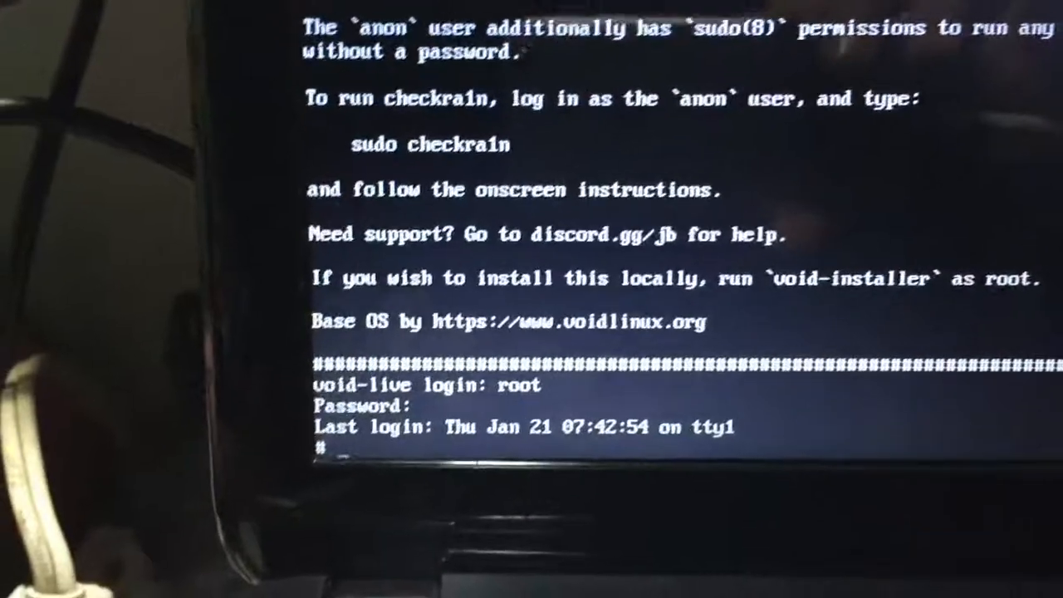
{"action": "type", "text": "su"}
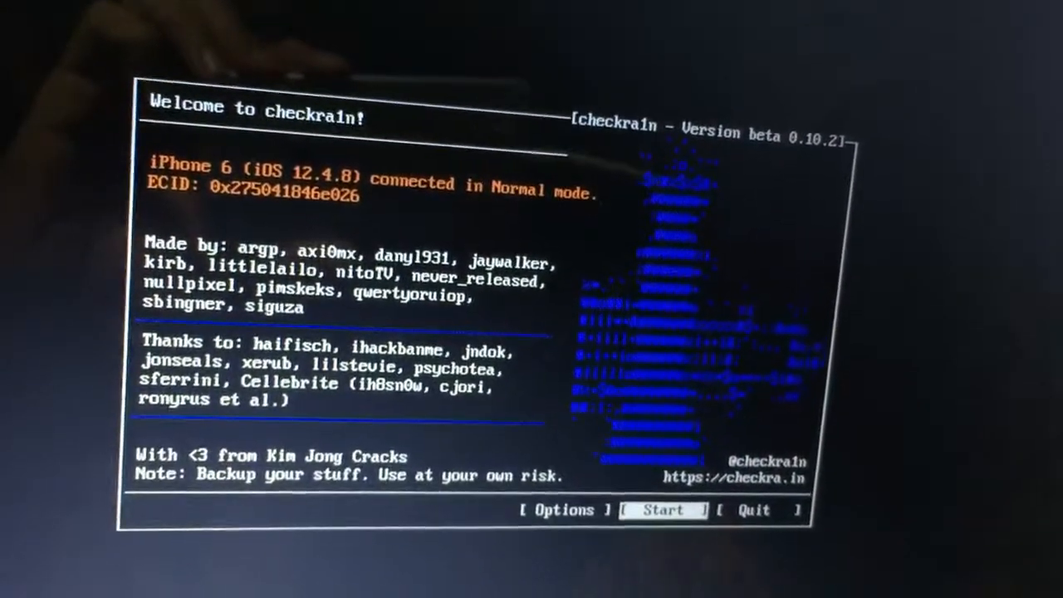
{"action": "key", "text": "Left"}
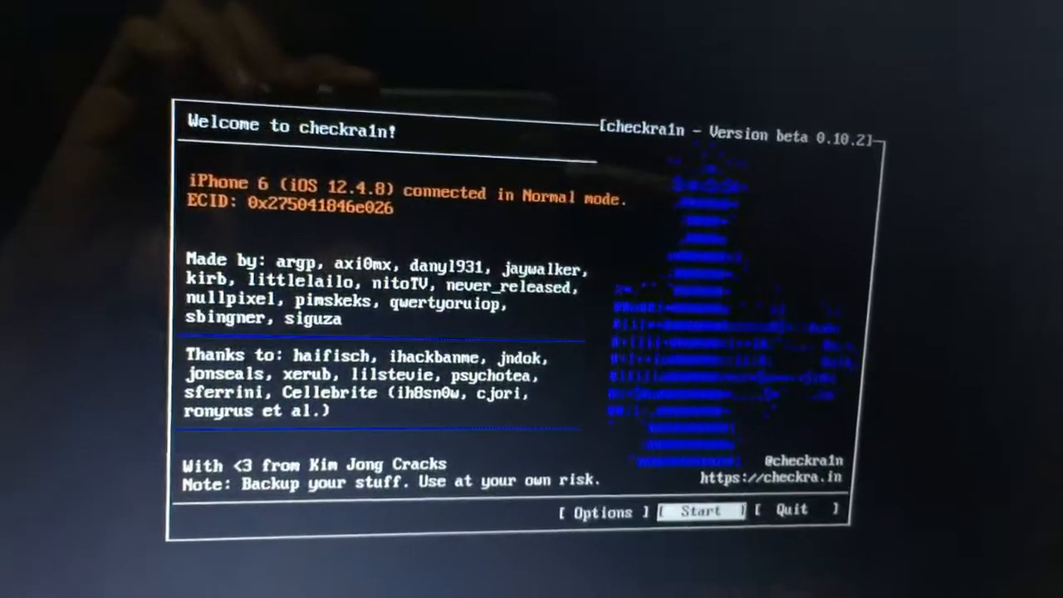
{"action": "key", "text": "right"}
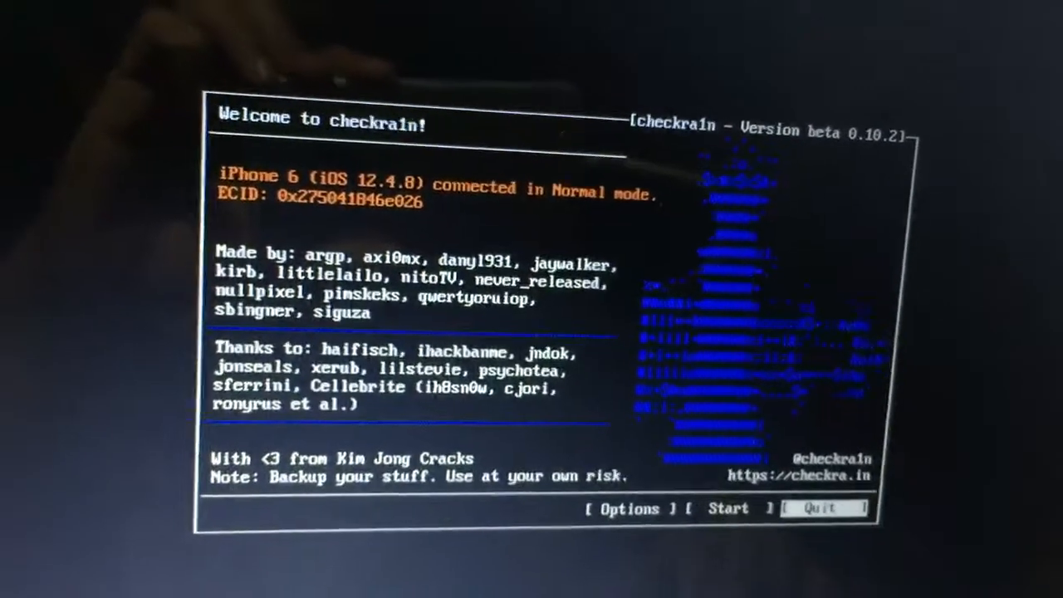